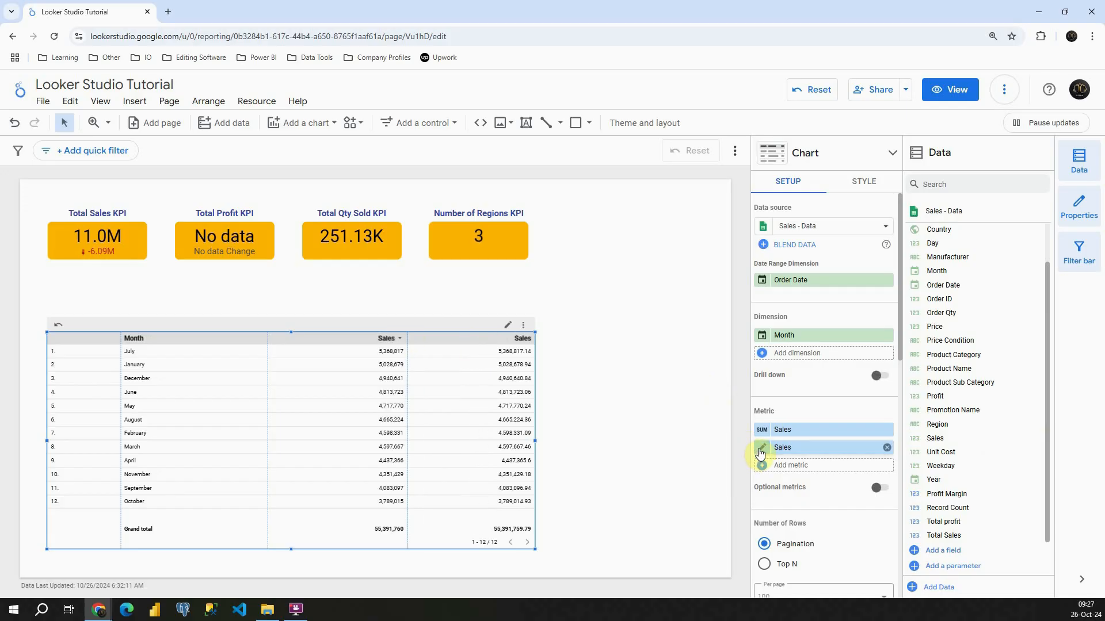
- Set the duplicate Sales metric's running calculation to Running delta
click(761, 447)
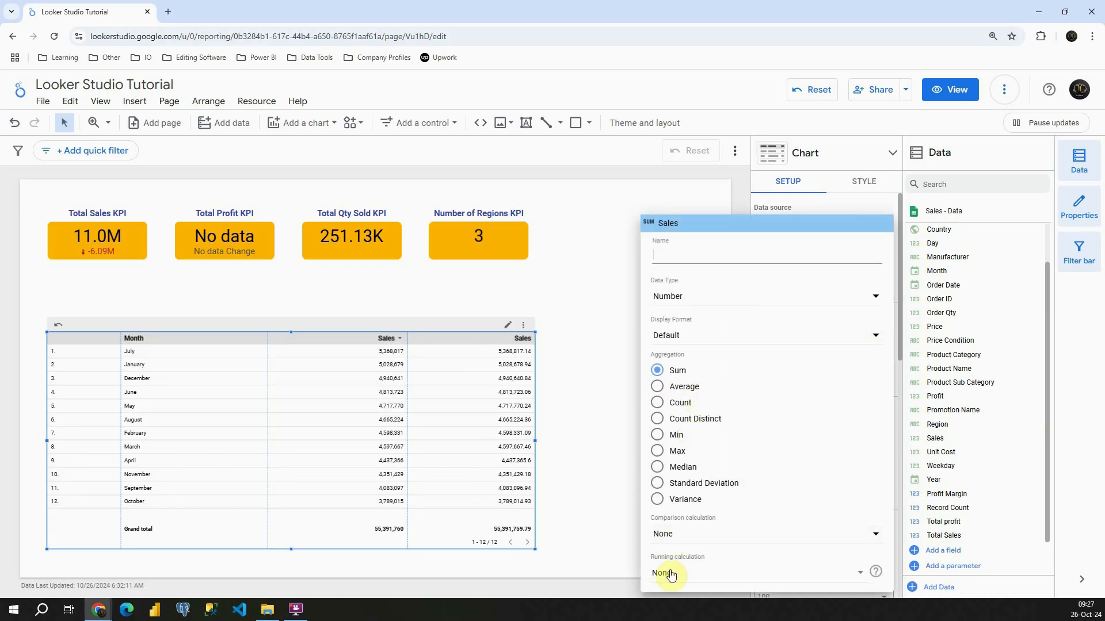
click(668, 572)
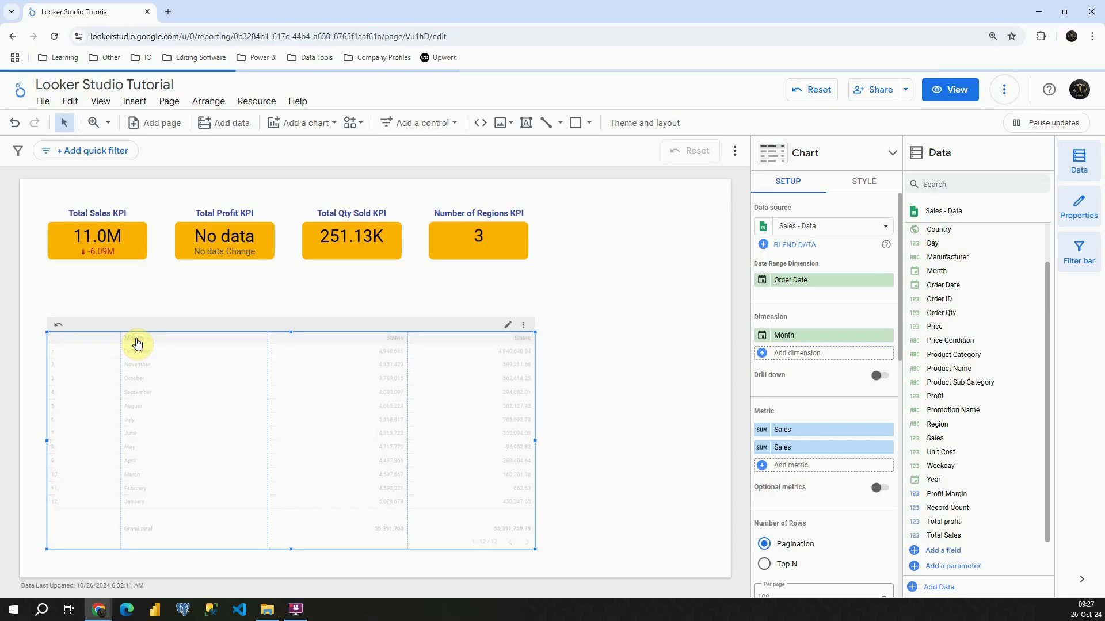
- Sort the table rows ascending by Month, January to December
click(133, 338)
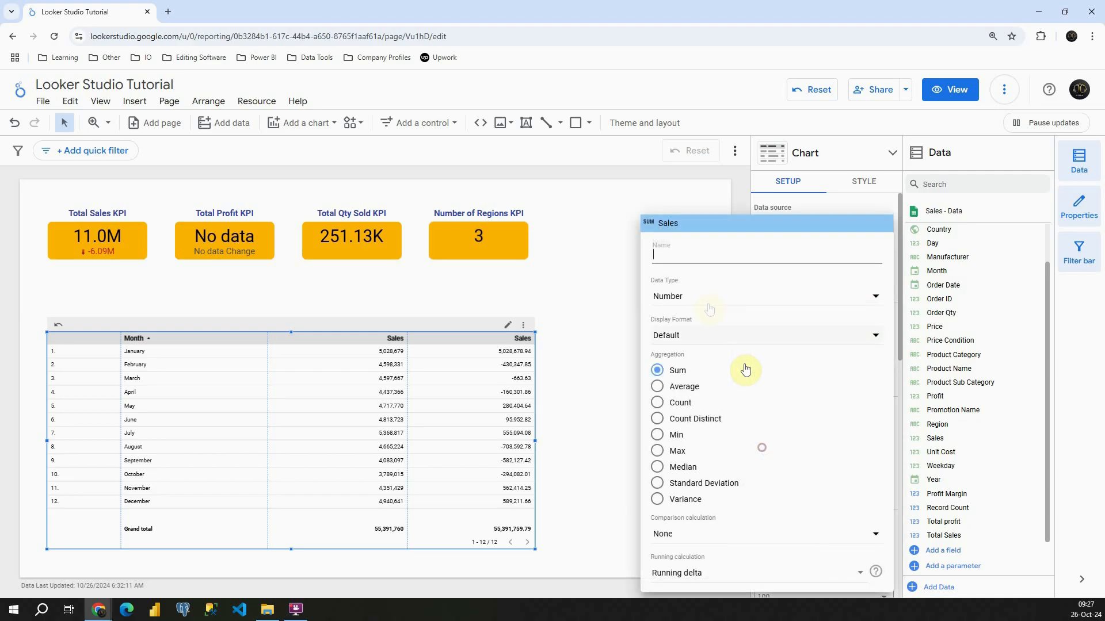
- Rename the second Sales metric to 'Running Delta'
text(Running De)
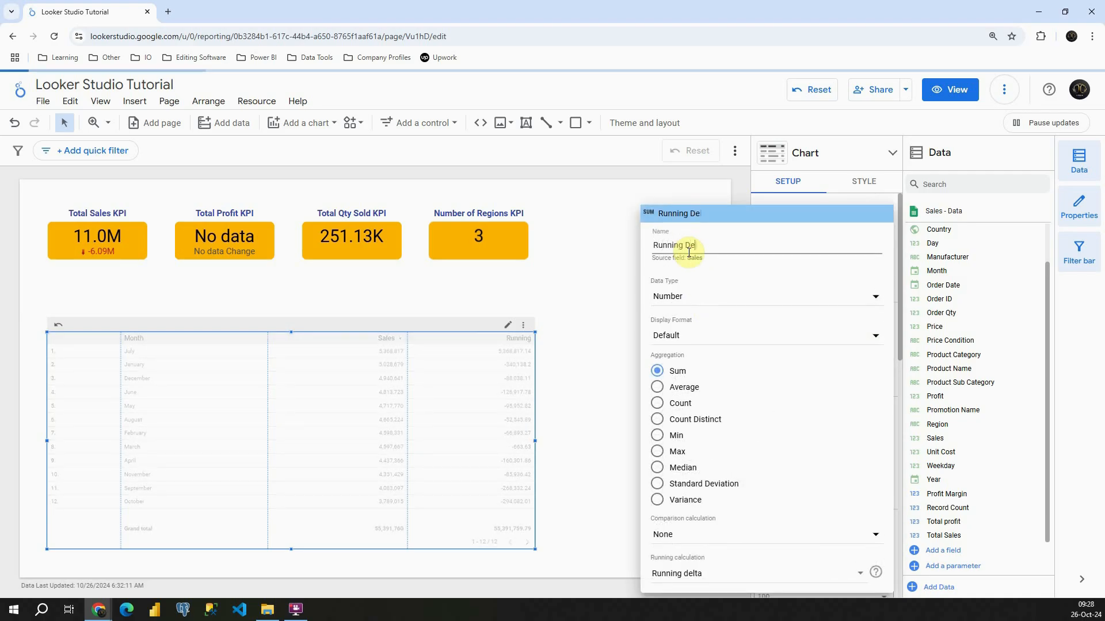
click(593, 295)
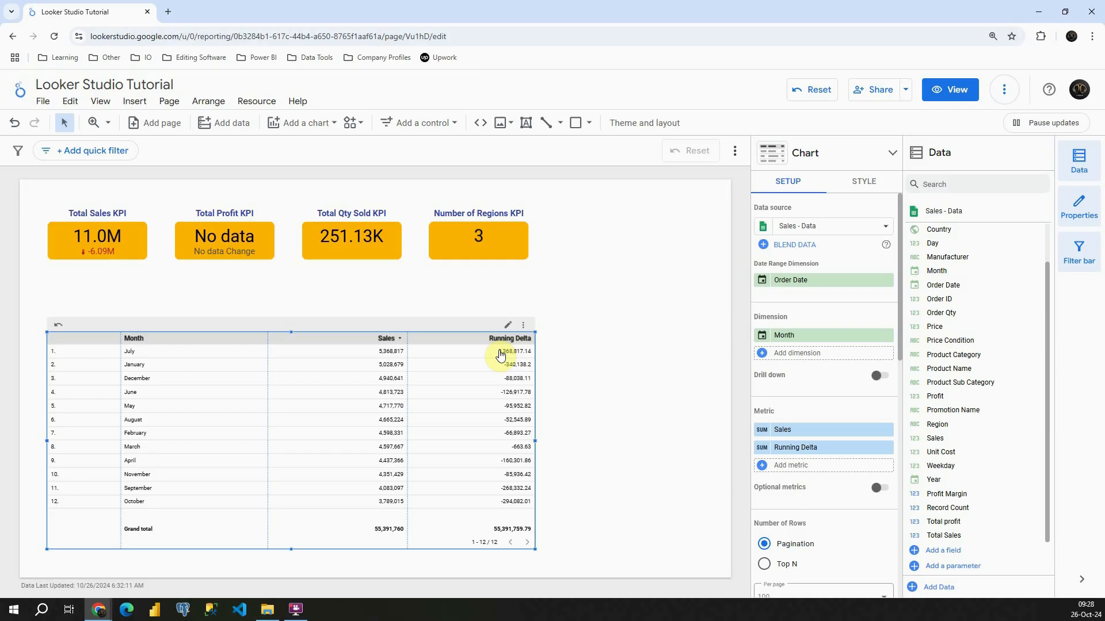
- Re-sort the table by Month so rows run January through December
click(133, 339)
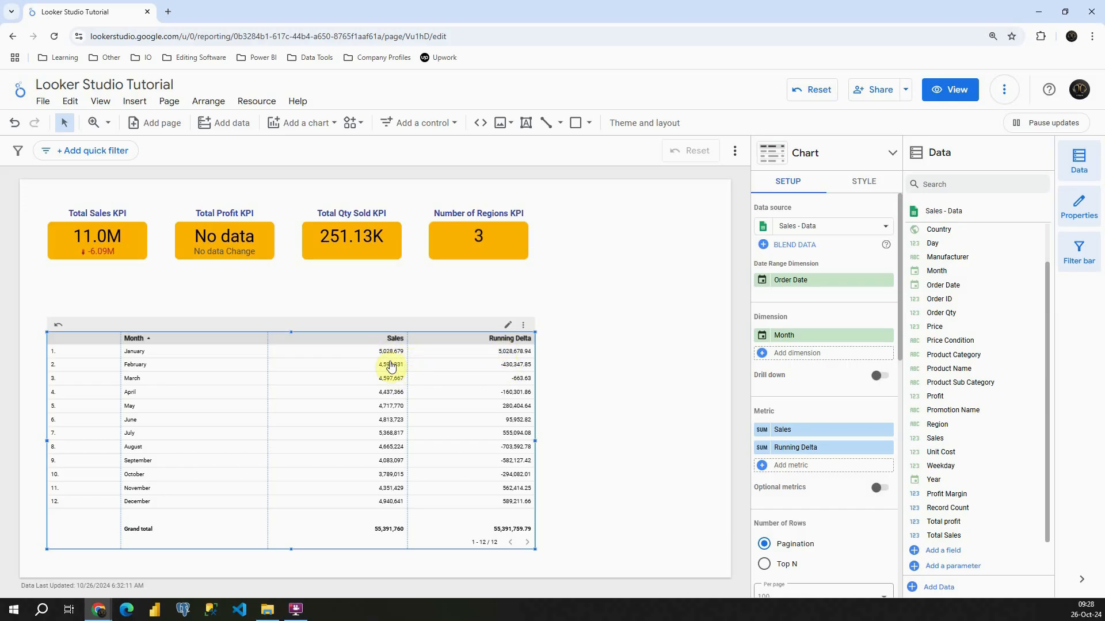
mouse_move(510, 367)
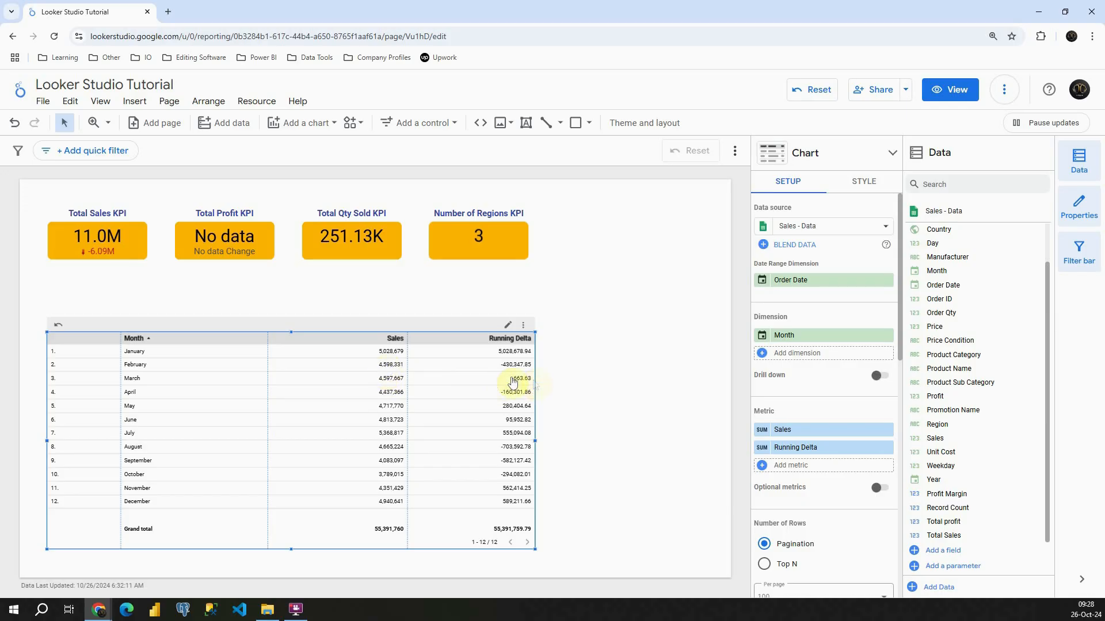
mouse_move(517, 394)
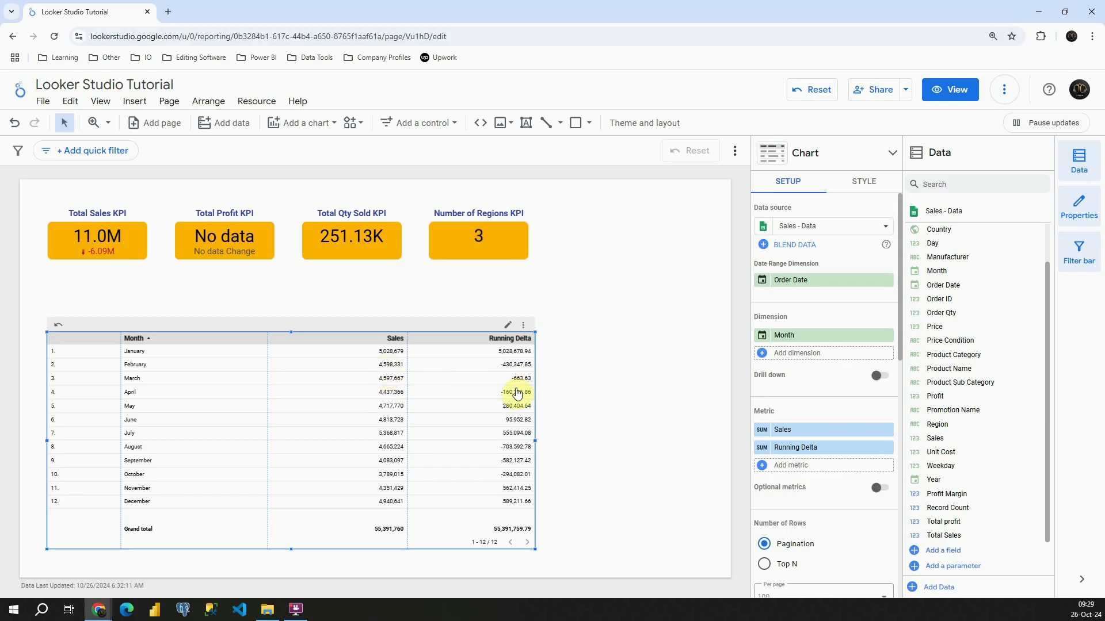
mouse_move(389, 386)
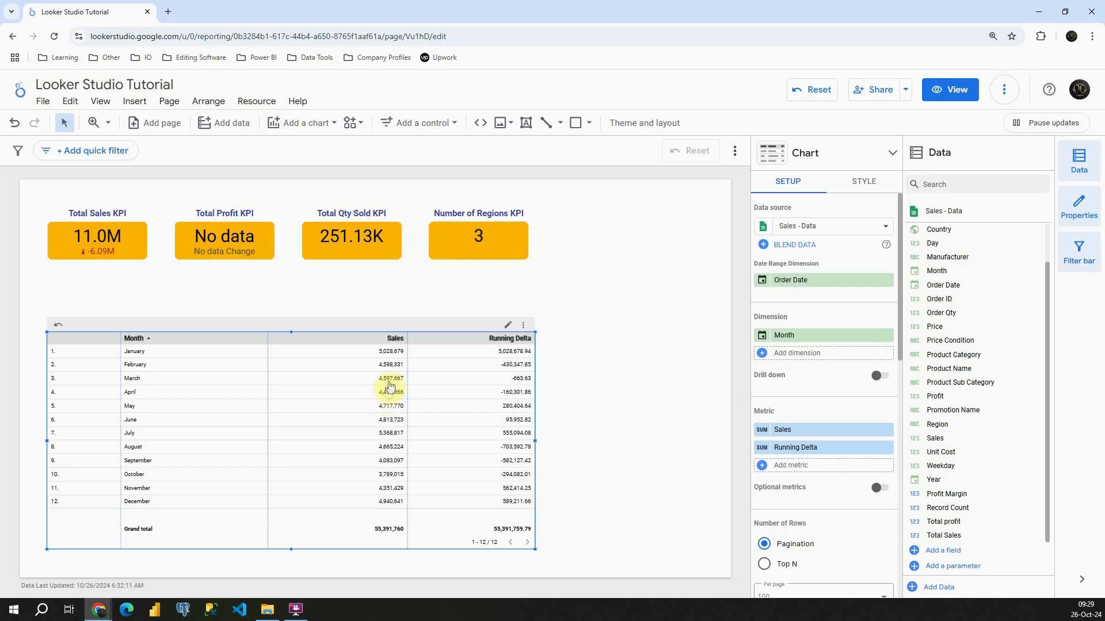
mouse_move(511, 395)
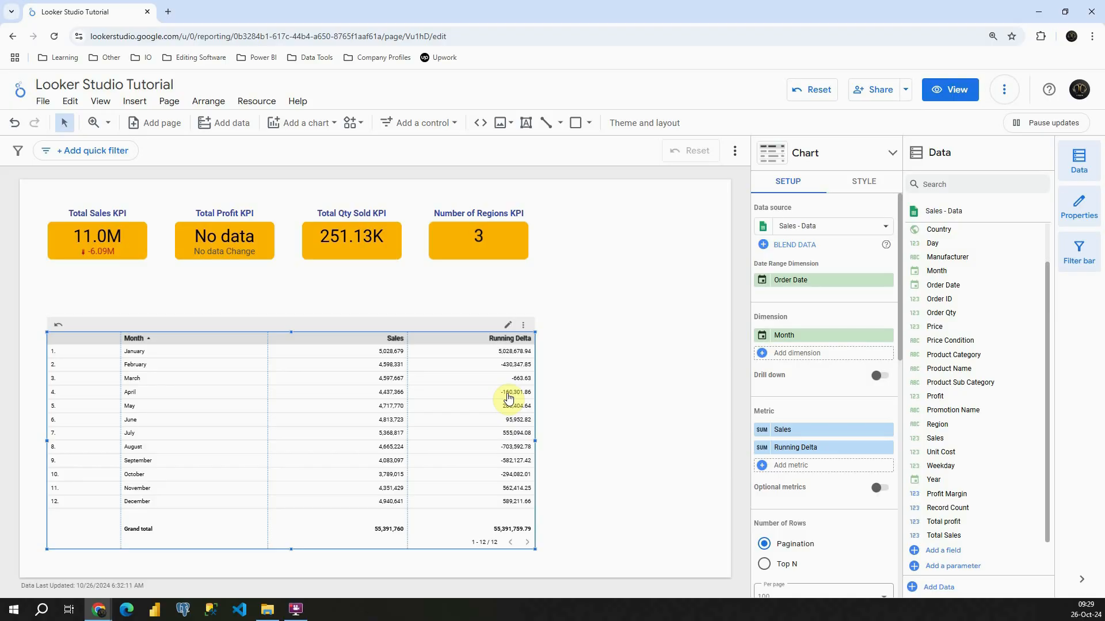
mouse_move(511, 408)
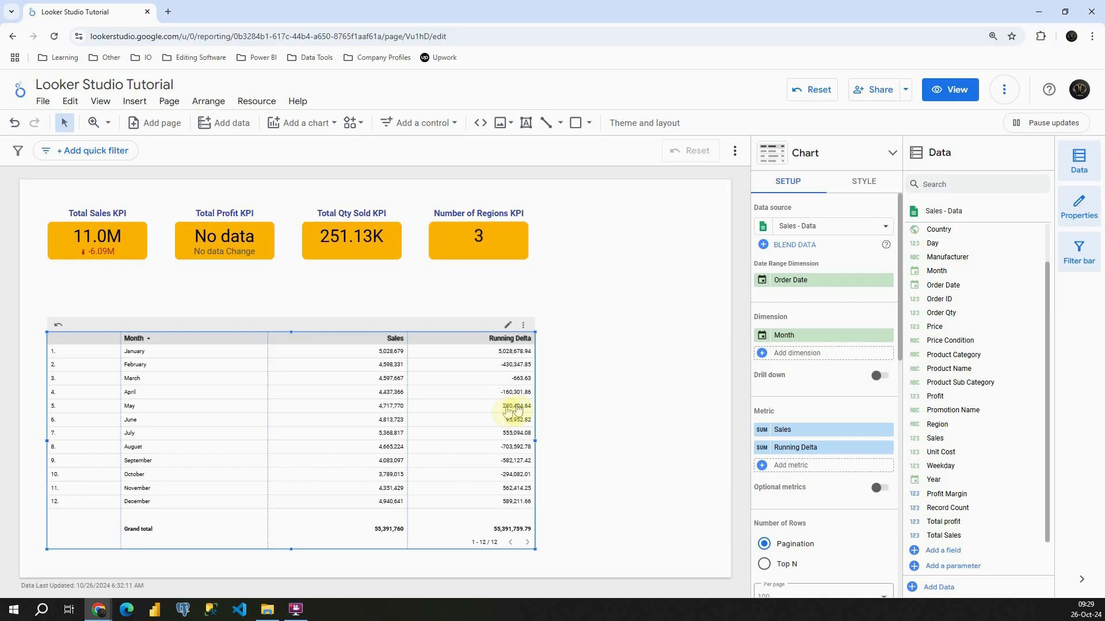
mouse_move(391, 409)
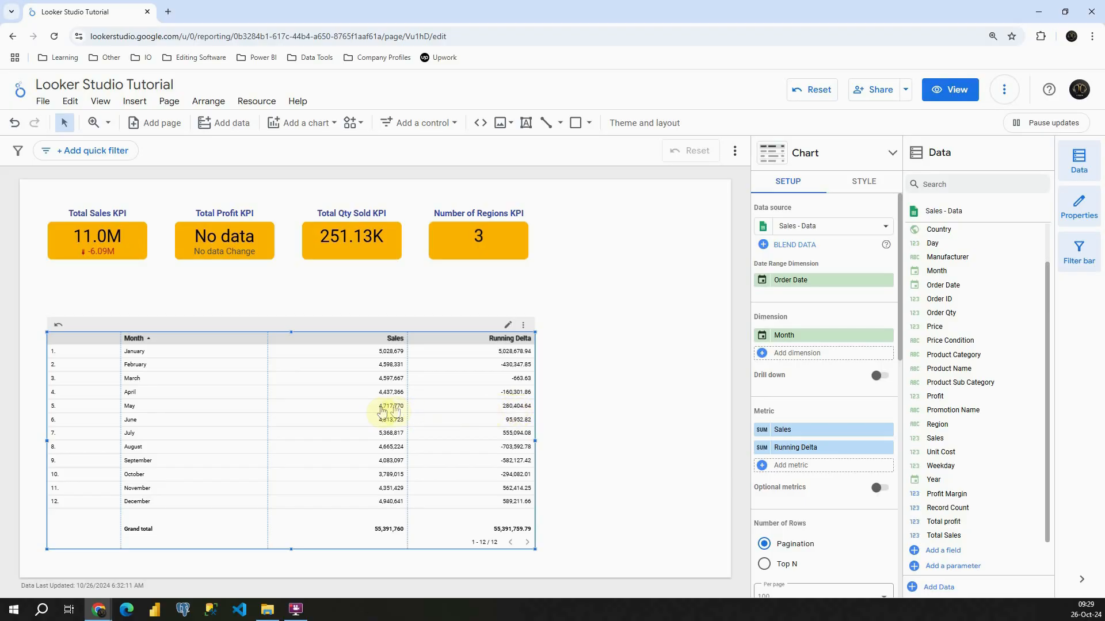
mouse_move(393, 412)
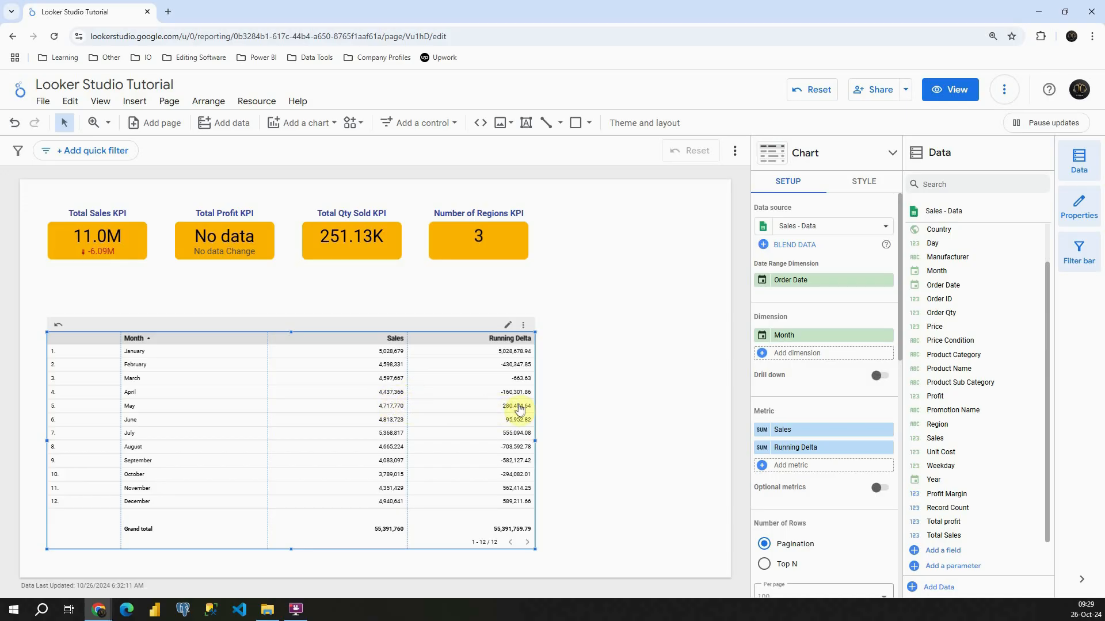
mouse_move(515, 399)
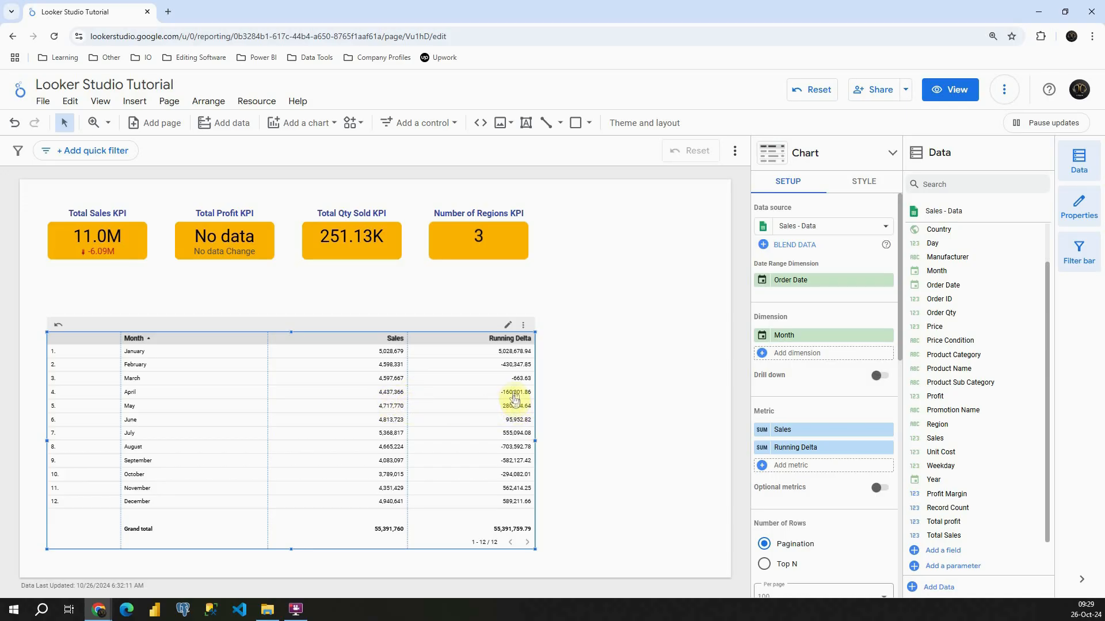